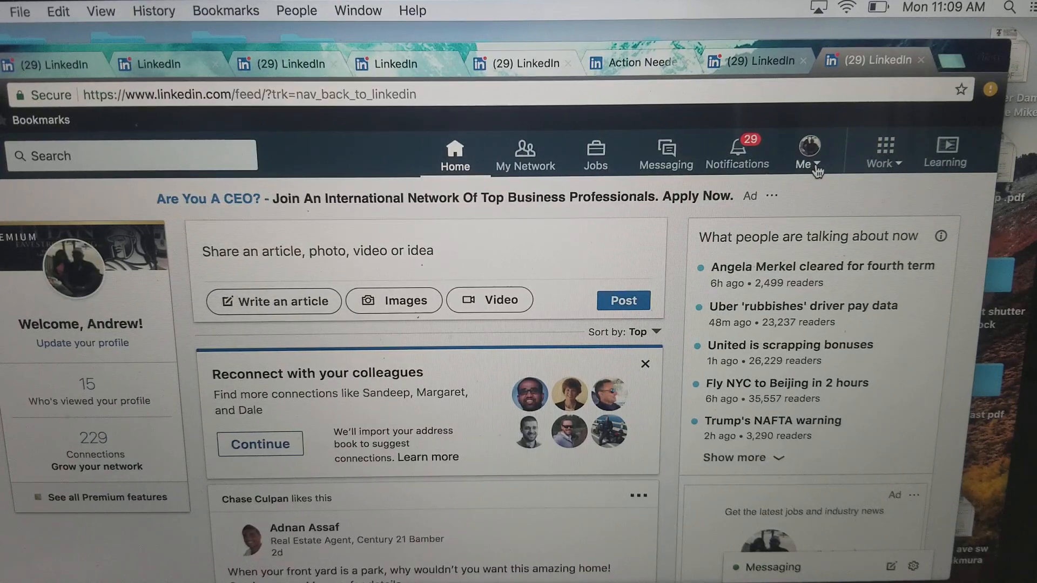
- Open Settings & Privacy from the Me menu, landing on the Account tab
click(809, 151)
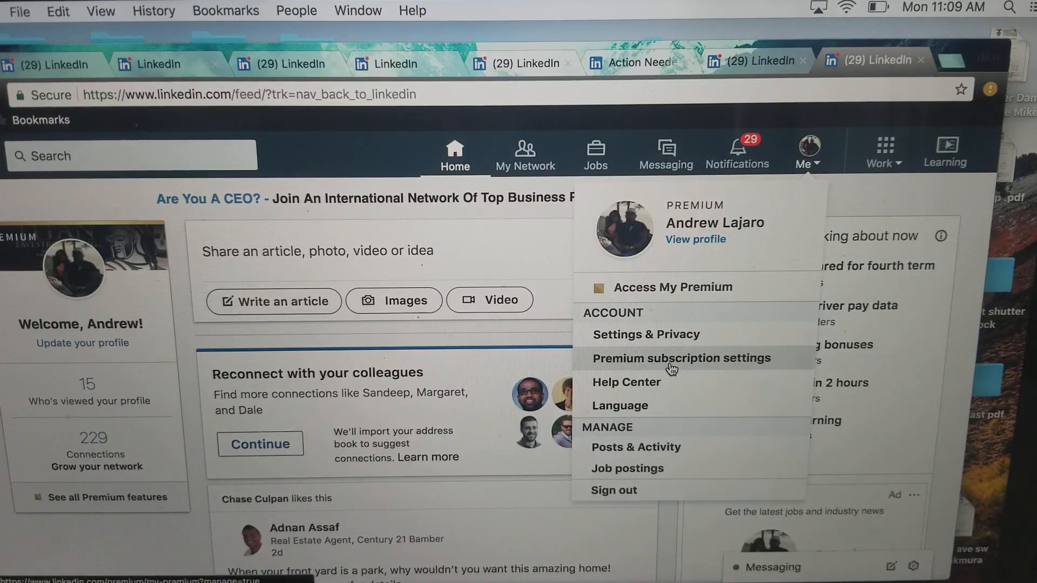
mouse_move(661, 340)
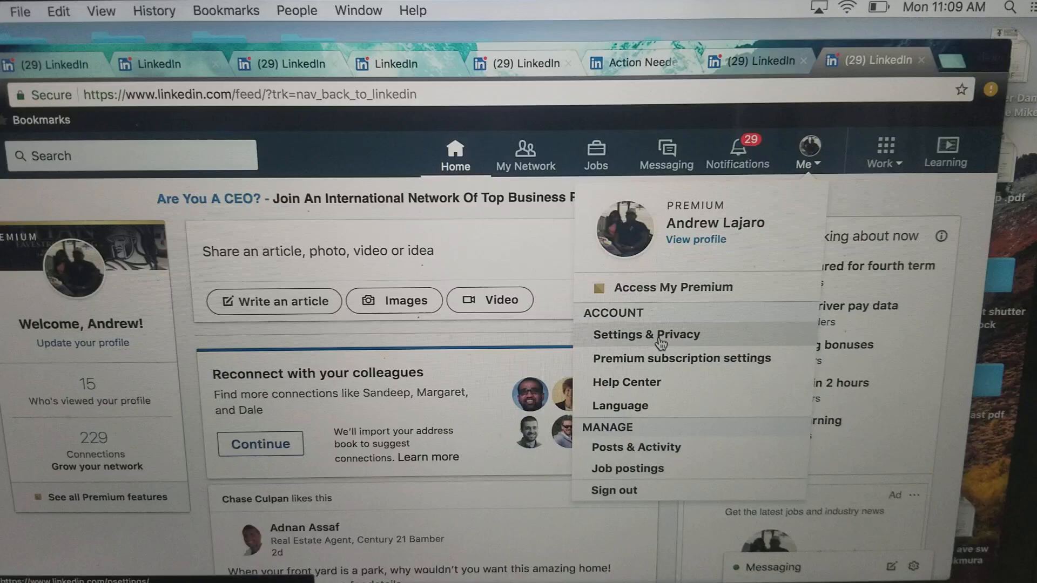
mouse_move(656, 386)
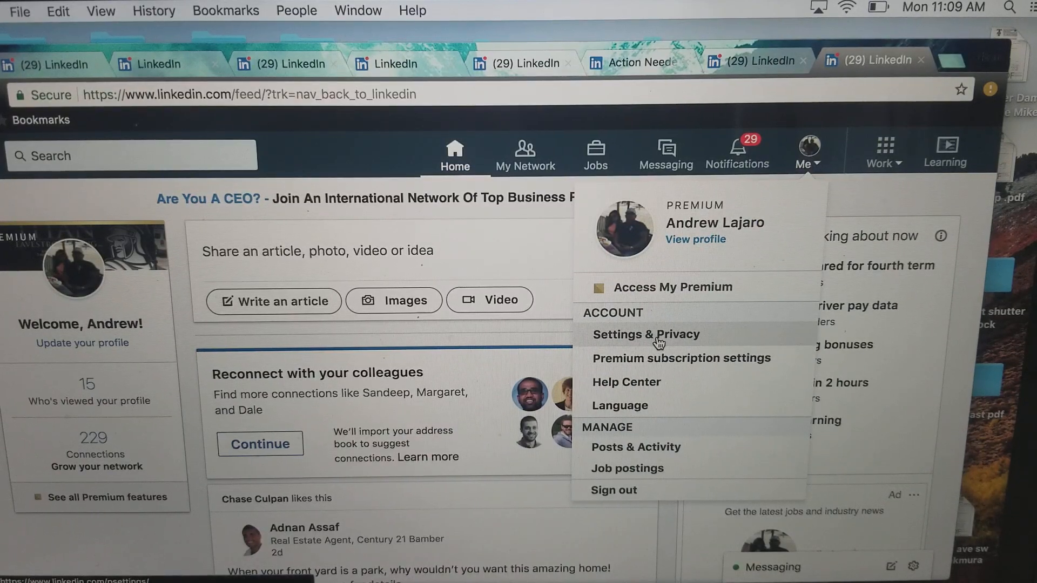
click(646, 335)
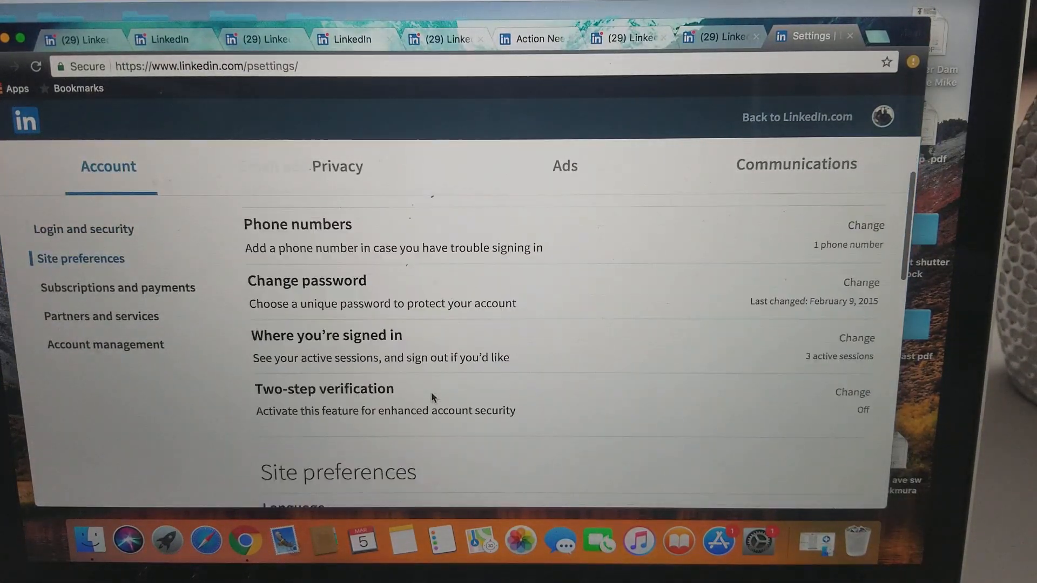
- Choose 'Closing your LinkedIn account' under Account management to reach the Premium-to-Basic notice
scroll(down, 3)
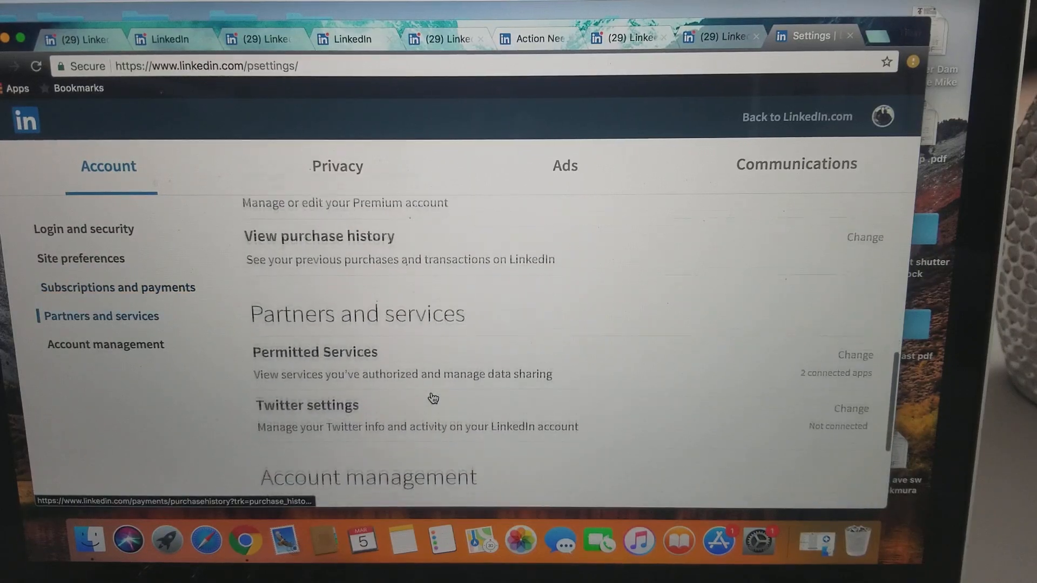
scroll(down, 3)
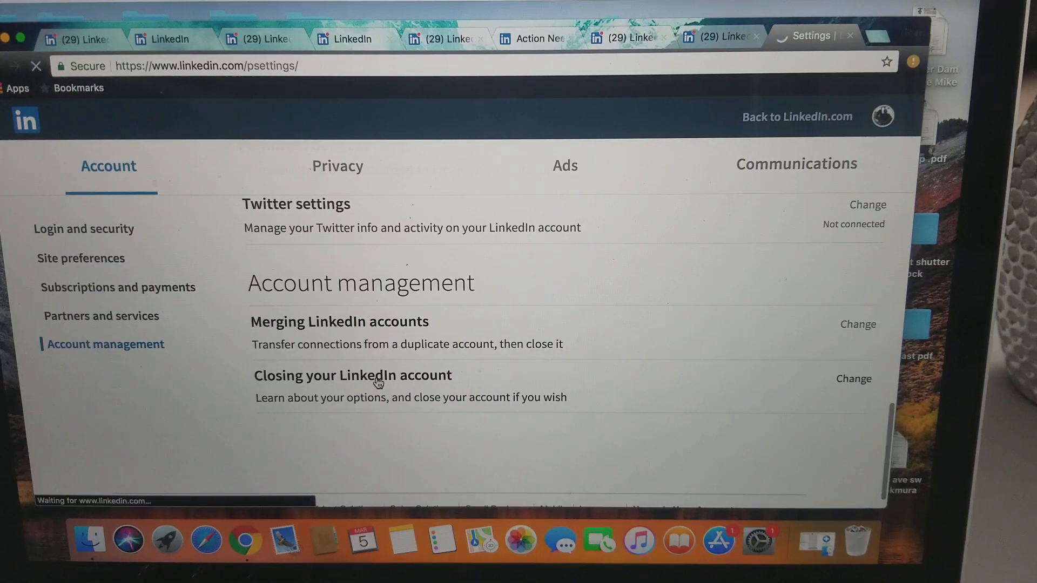
click(853, 378)
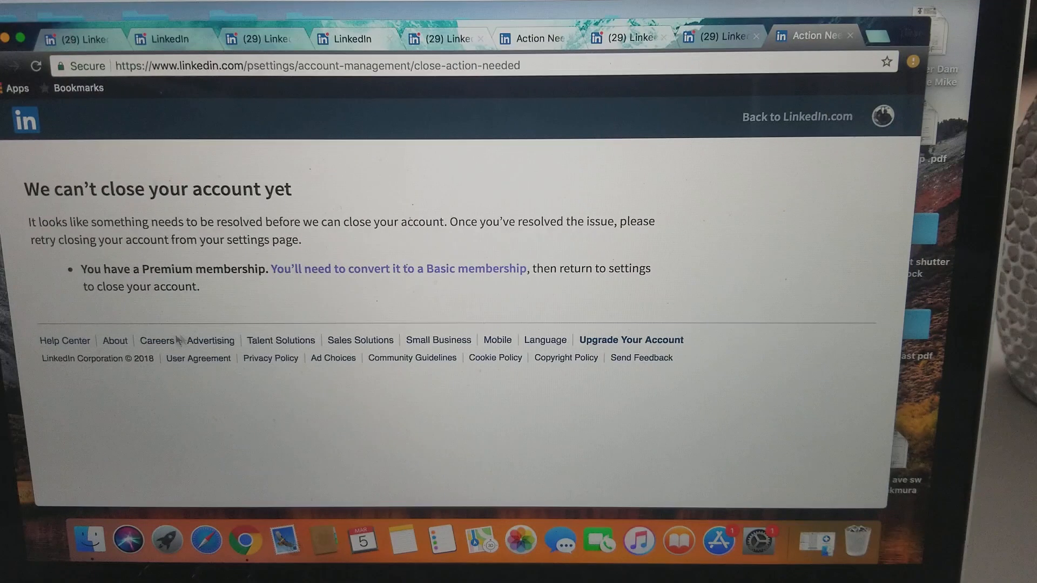
mouse_move(418, 294)
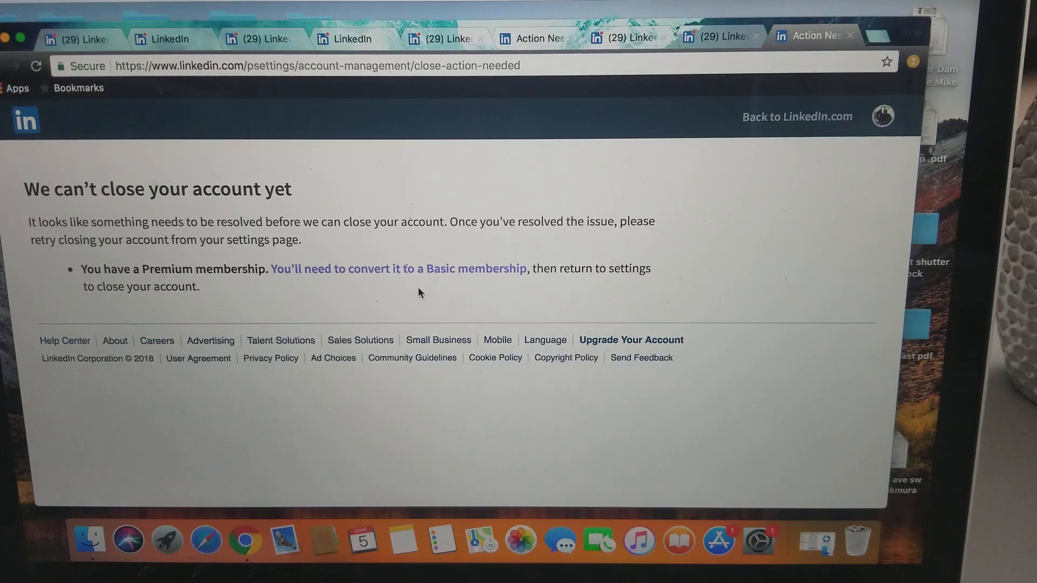
mouse_move(373, 275)
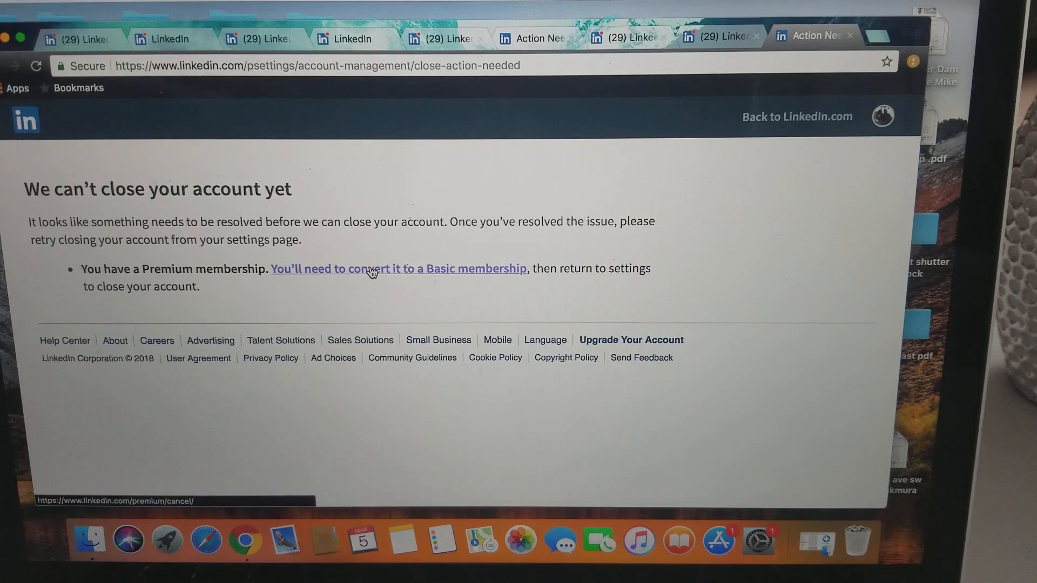
- Start converting to Basic and continue past the Premium feature comparison to the feedback form
click(372, 269)
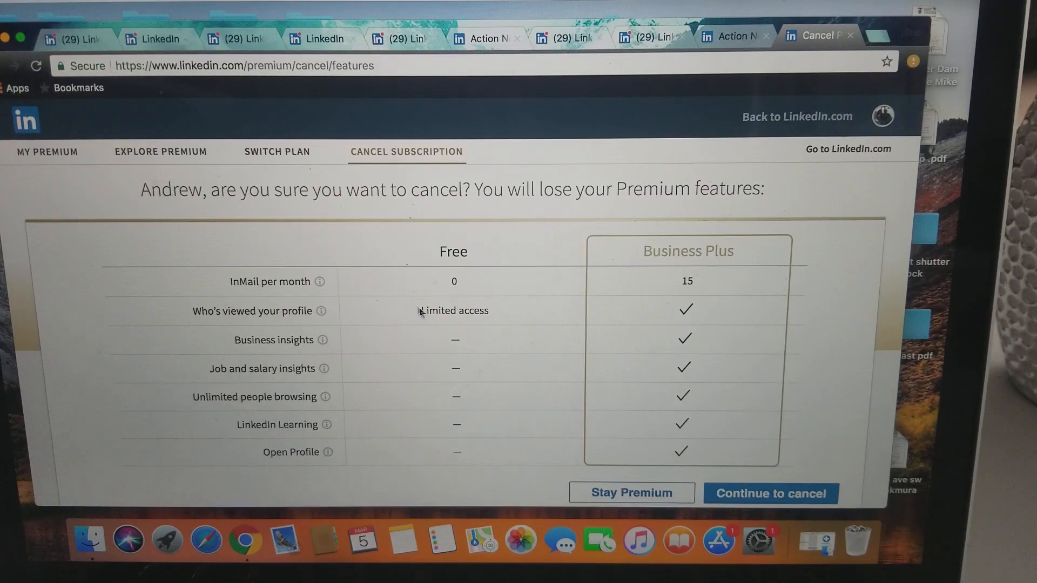
scroll(down, 3)
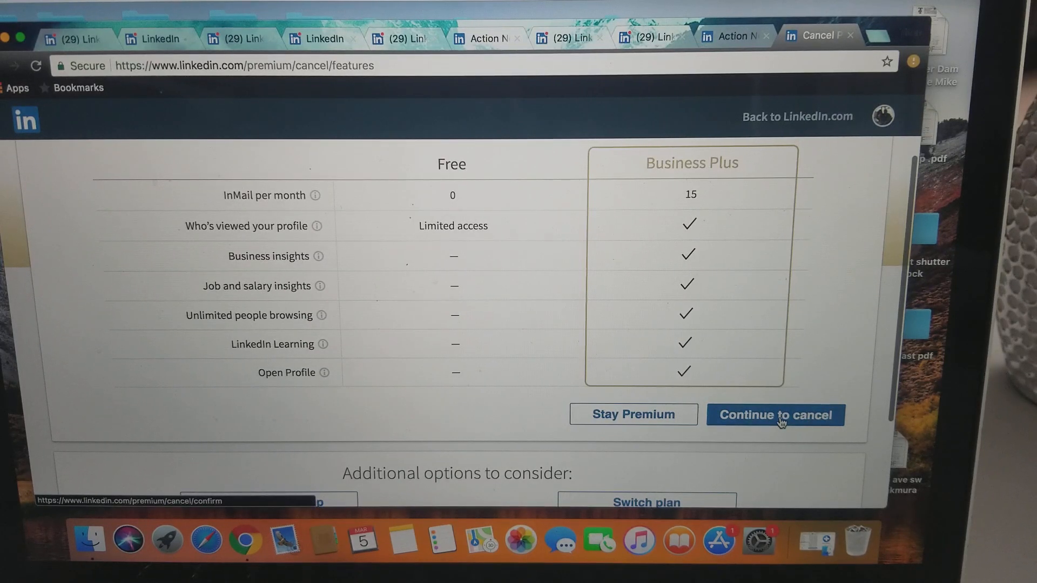
click(775, 415)
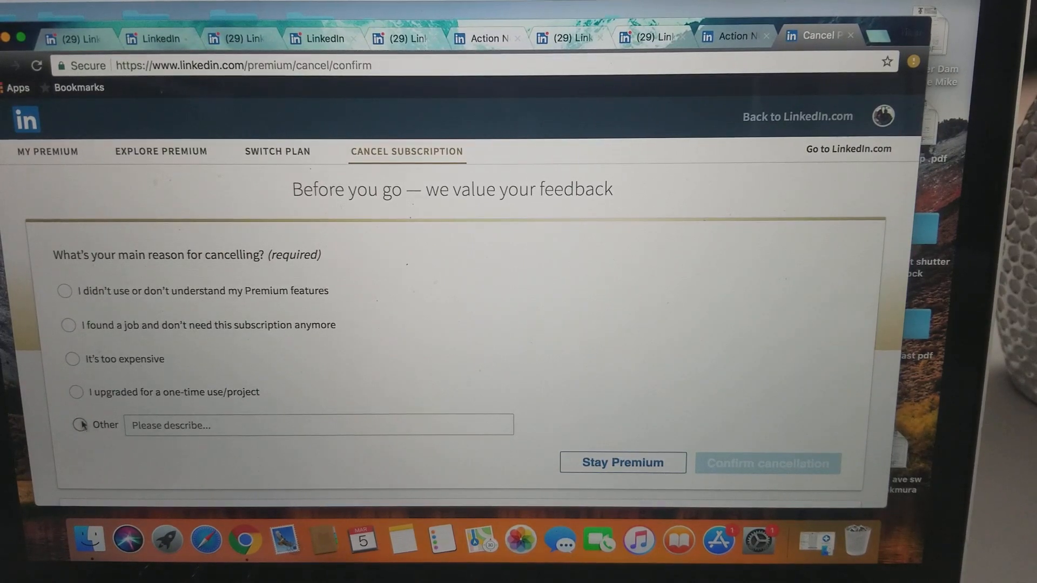
- Give 'Other' as the reason with description 'none' and confirm the cancellation
click(80, 425)
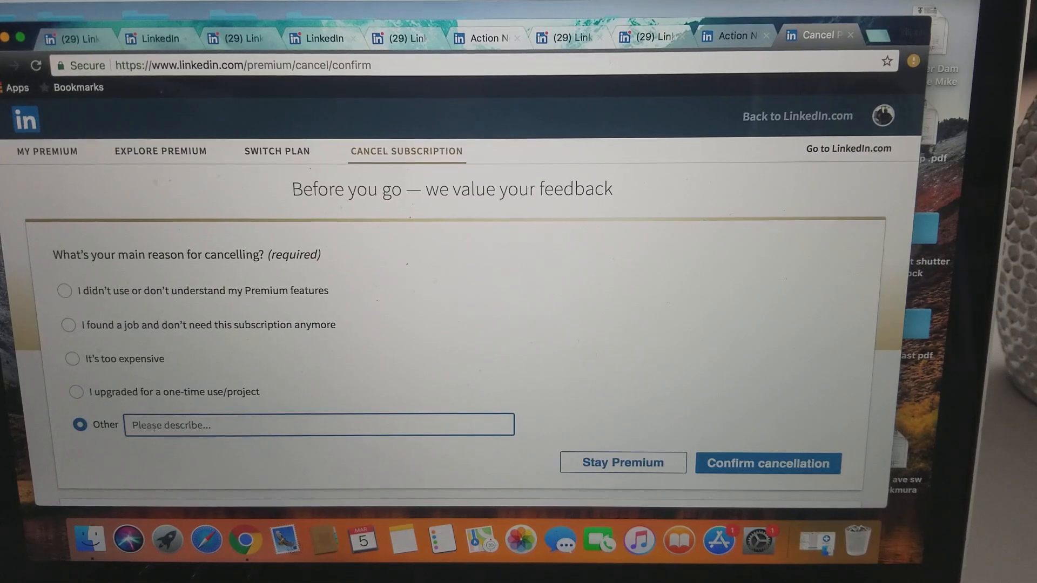
text(none)
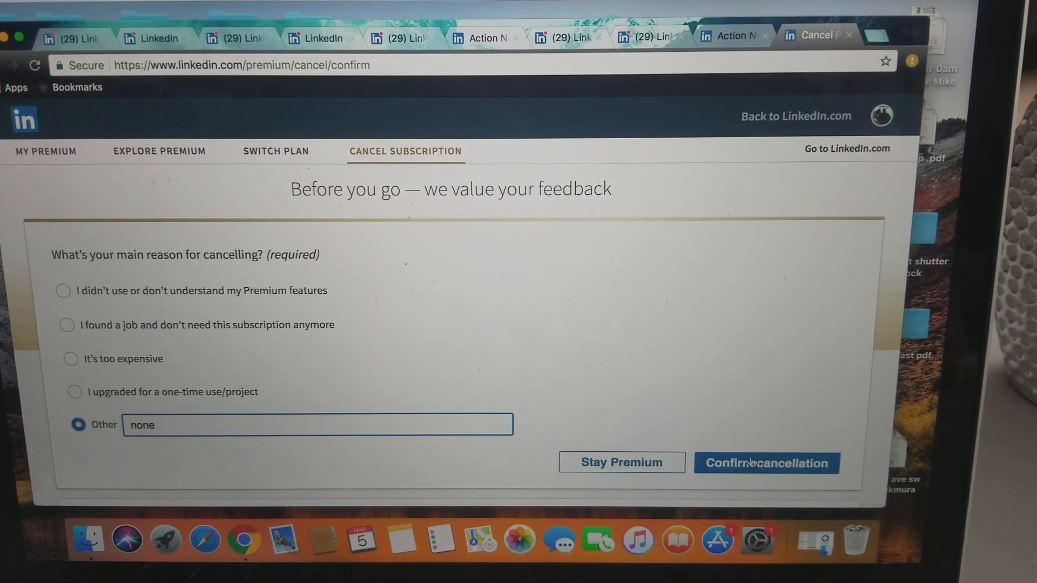
click(766, 462)
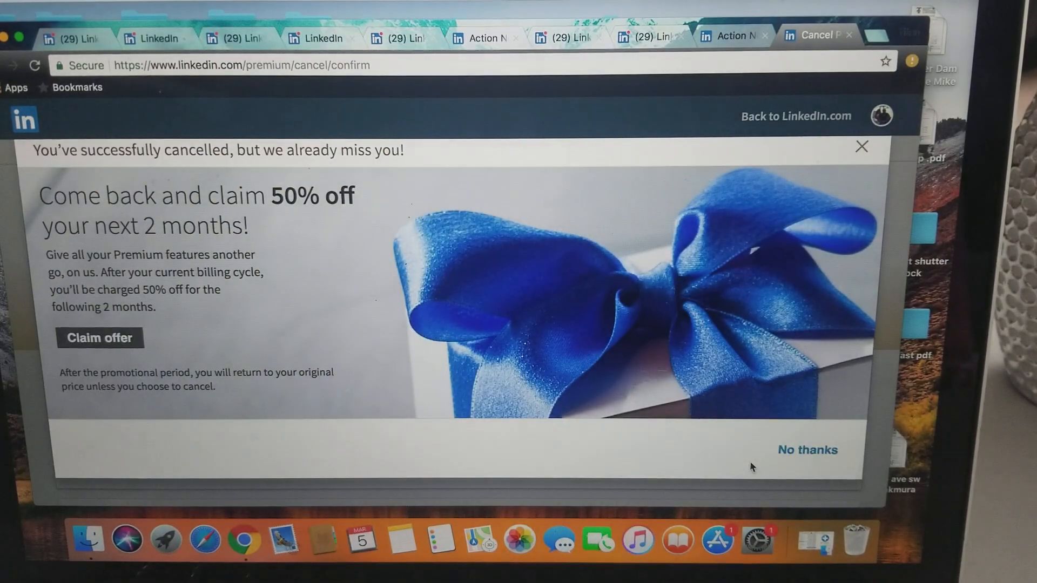